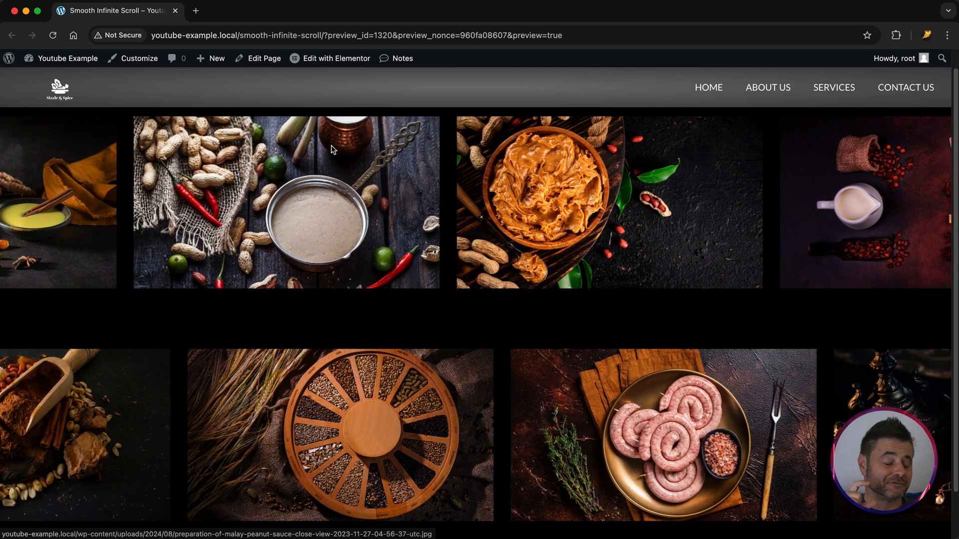
Step: Open the Smooth Infinite Scroll page in the Elementor editor from the admin bar
{"action": "left_click", "coordinate": [336, 58]}
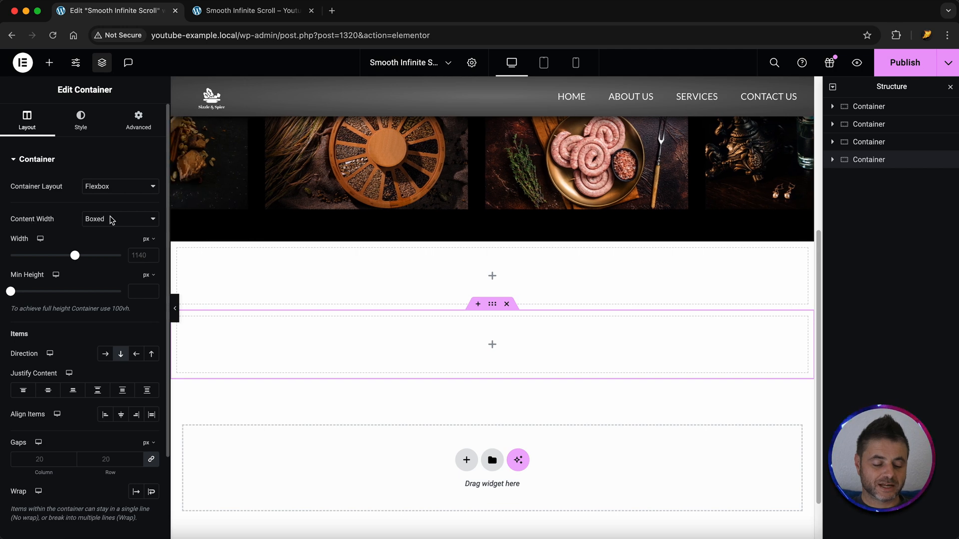
Step: Set the container to Full Width content, 30 vh minimum height and centered content
{"action": "left_click", "coordinate": [120, 219]}
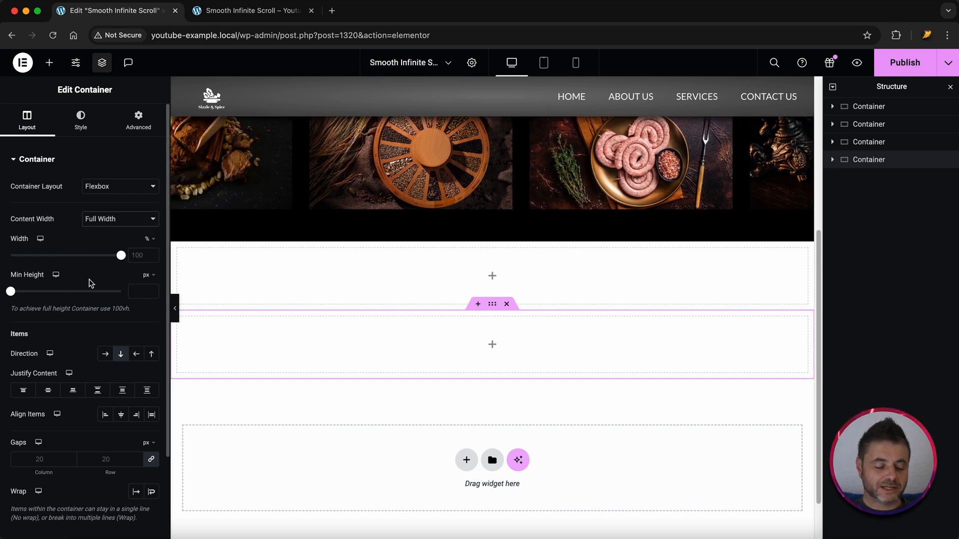
{"action": "left_click", "coordinate": [145, 275]}
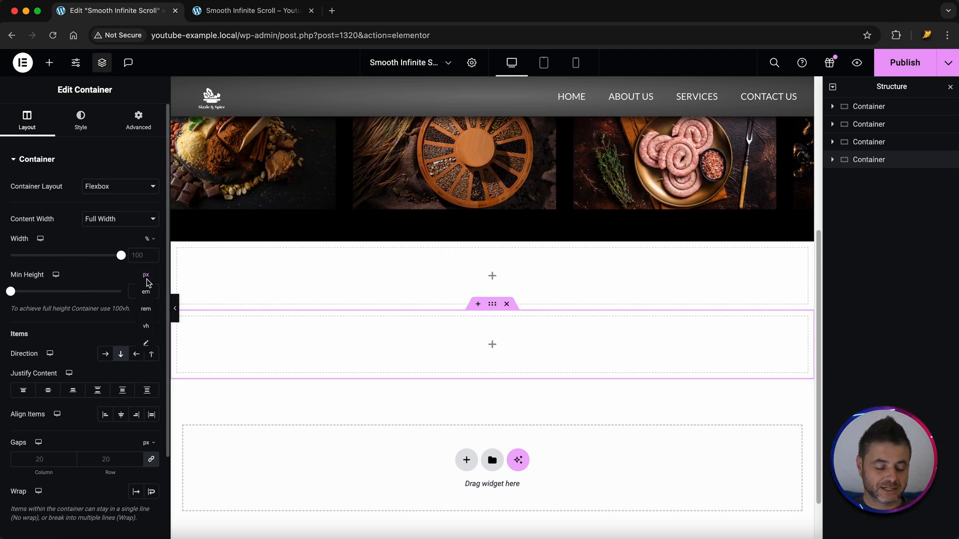
{"action": "left_click", "coordinate": [146, 325]}
{"action": "type", "text": "30"}
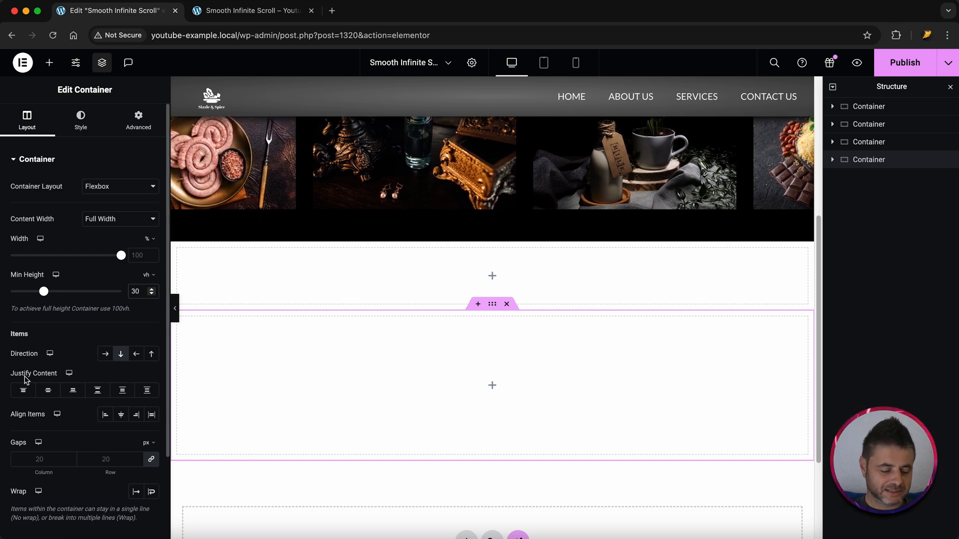
{"action": "left_click", "coordinate": [48, 390]}
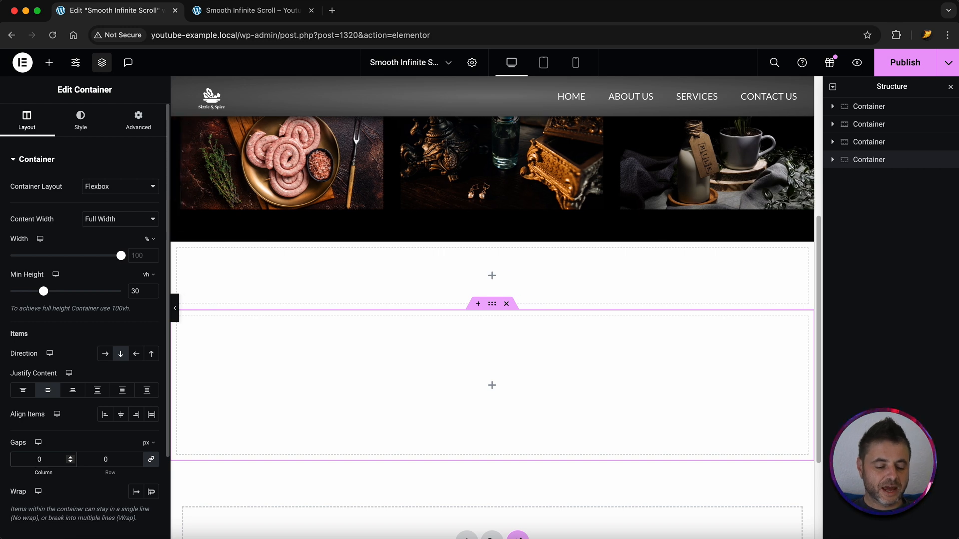
Step: Zero the container's padding and give it a black background
{"action": "left_click", "coordinate": [138, 119]}
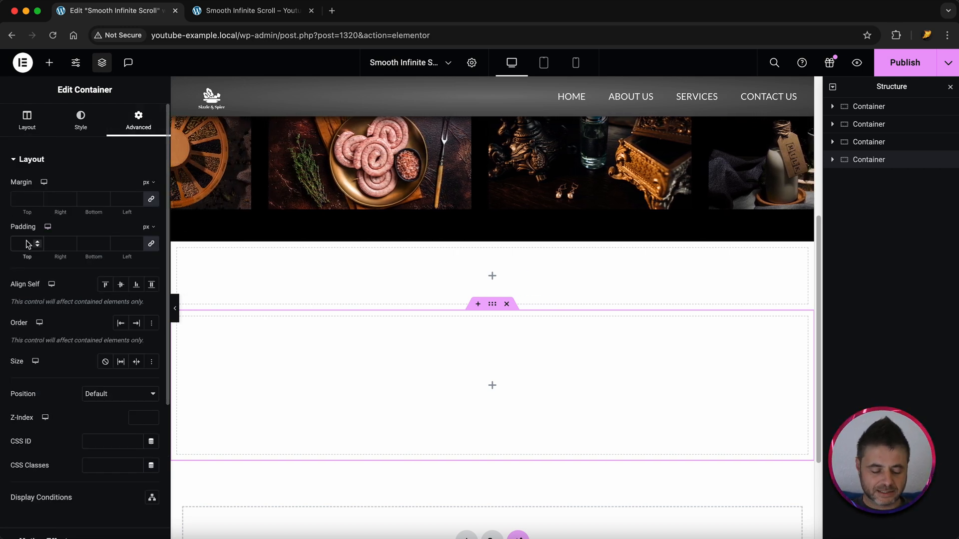
{"action": "type", "text": "0"}
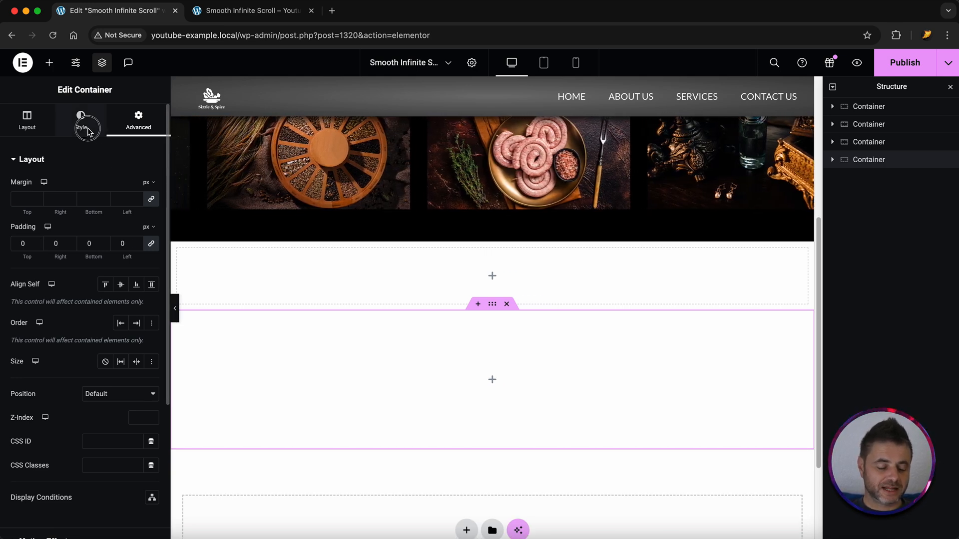
{"action": "left_click", "coordinate": [80, 119]}
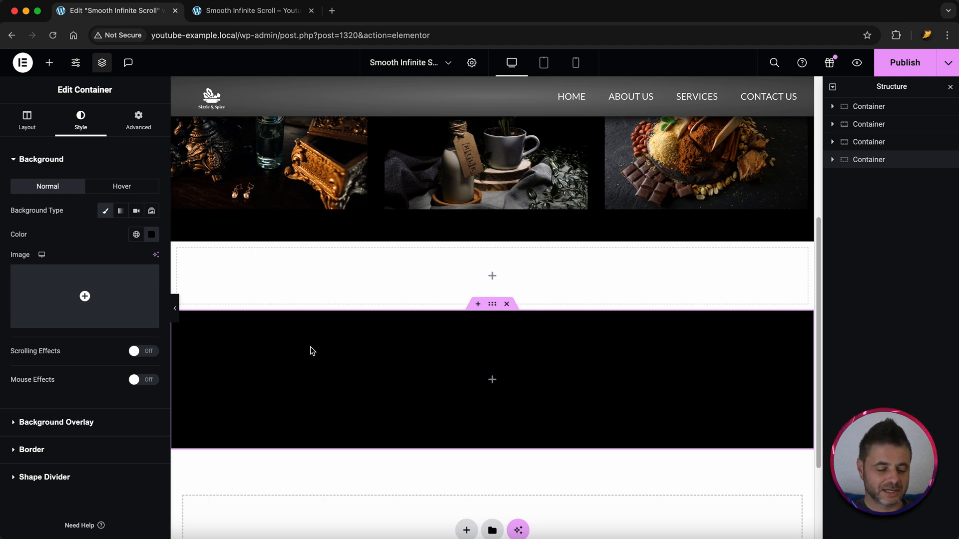
Step: Add an Image Carousel widget to the container and start selecting six photos for it
{"action": "left_click", "coordinate": [49, 62]}
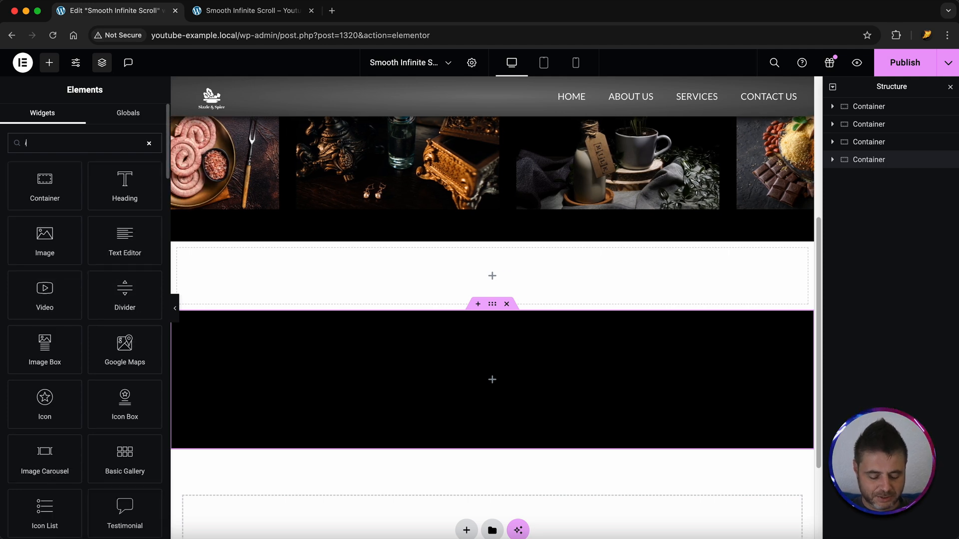
{"action": "type", "text": "image"}
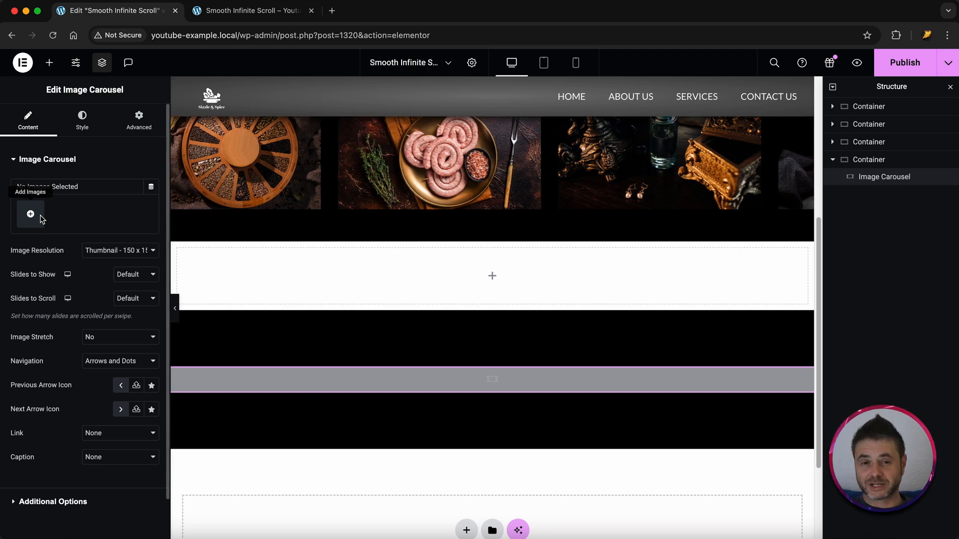
{"action": "left_click", "coordinate": [31, 214]}
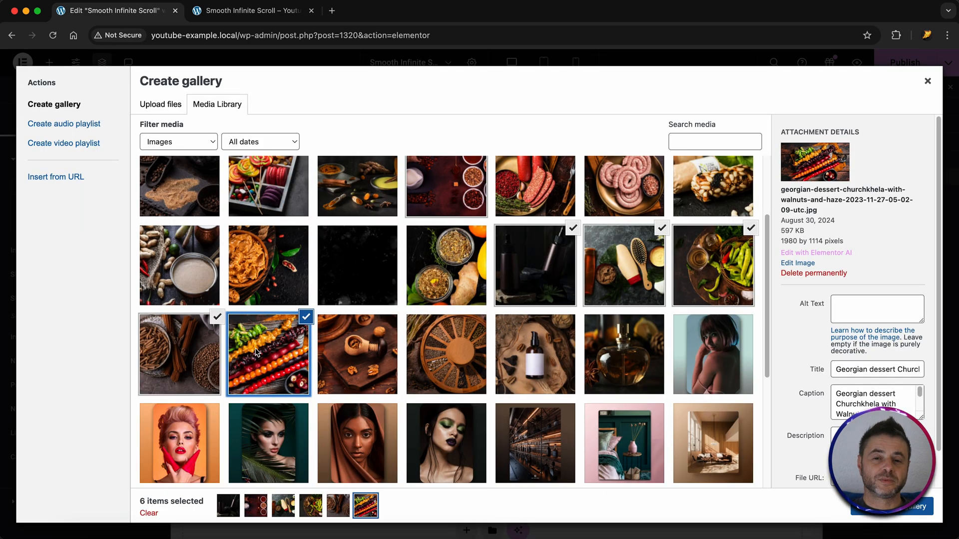
{"action": "mouse_move", "coordinate": [370, 332]}
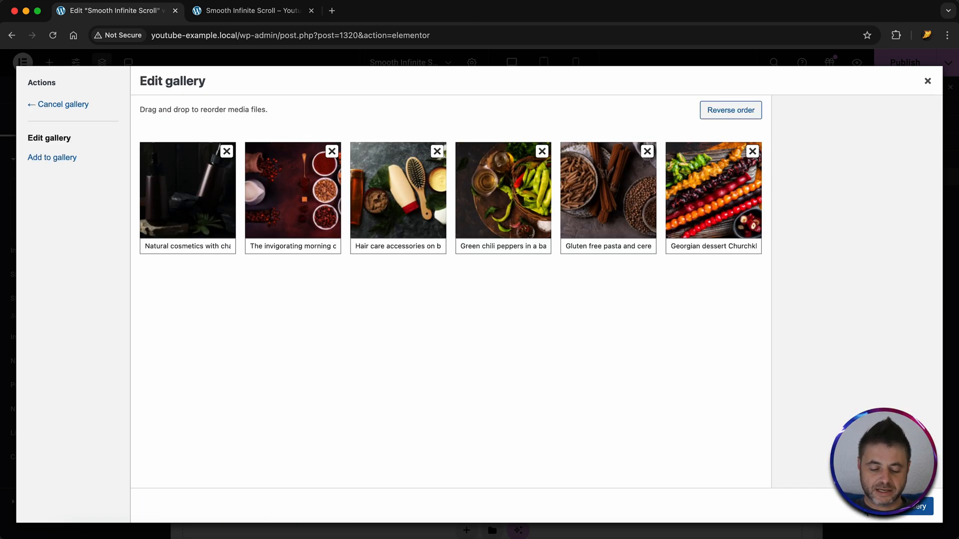
{"action": "mouse_move", "coordinate": [614, 366]}
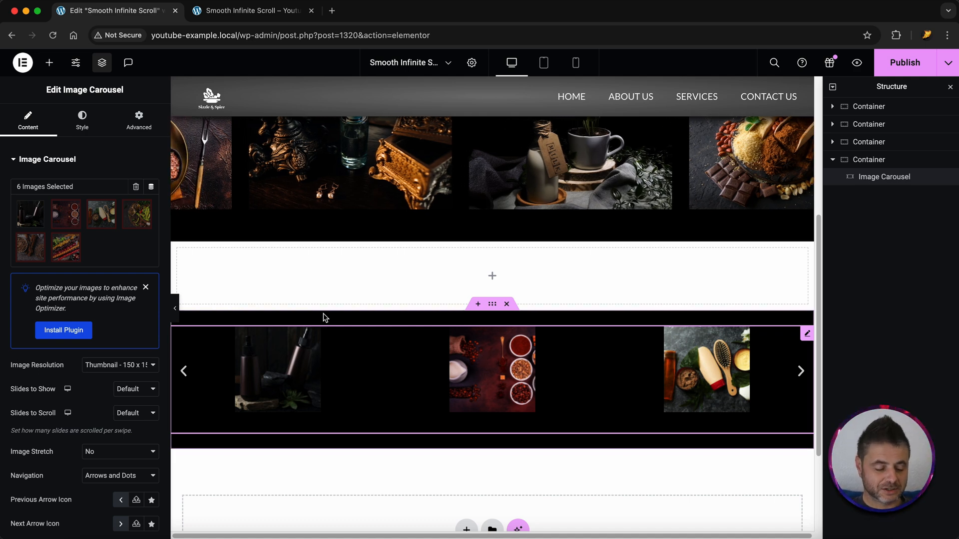
Step: Use Large 1024x1024 image resolution and show three slides at once
{"action": "scroll", "scroll_direction": "down", "scroll_amount": 3}
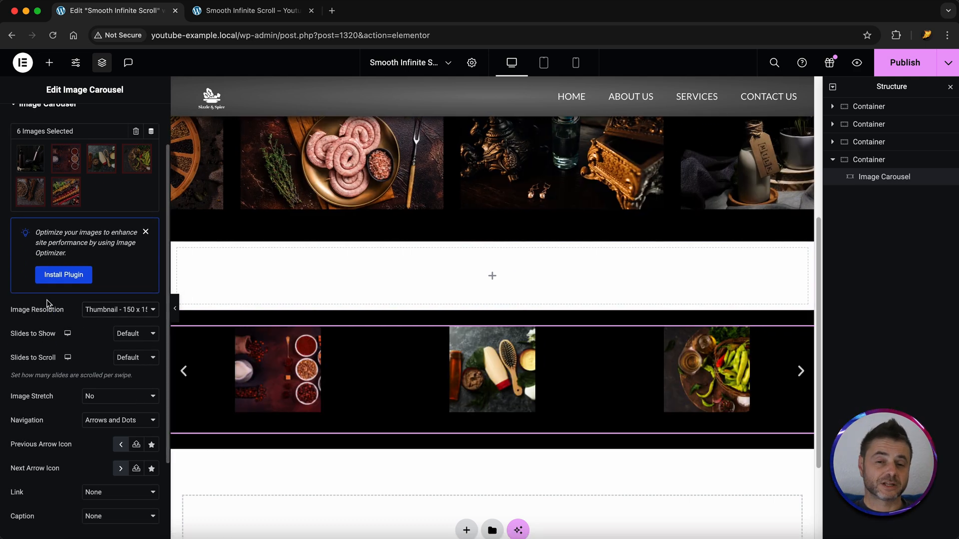
{"action": "left_click", "coordinate": [119, 310]}
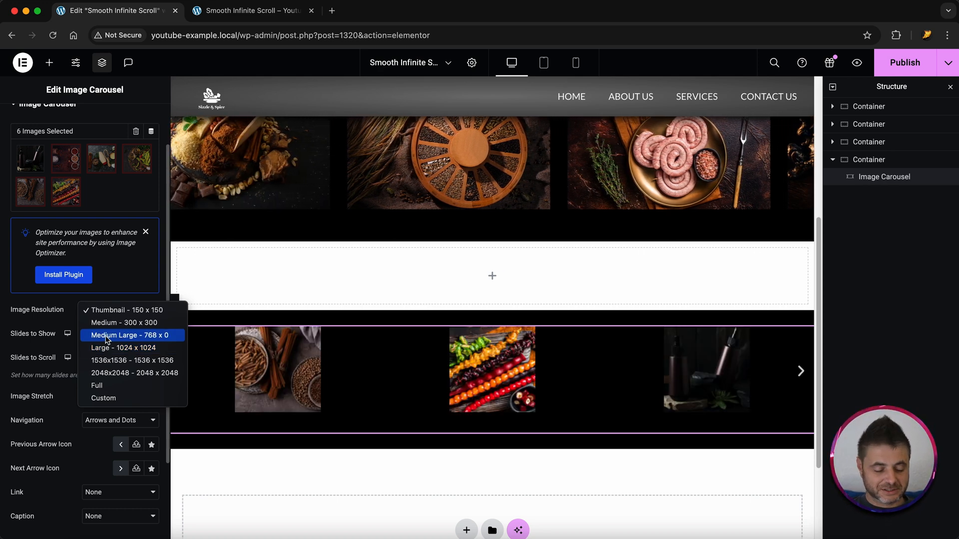
{"action": "left_click", "coordinate": [124, 347]}
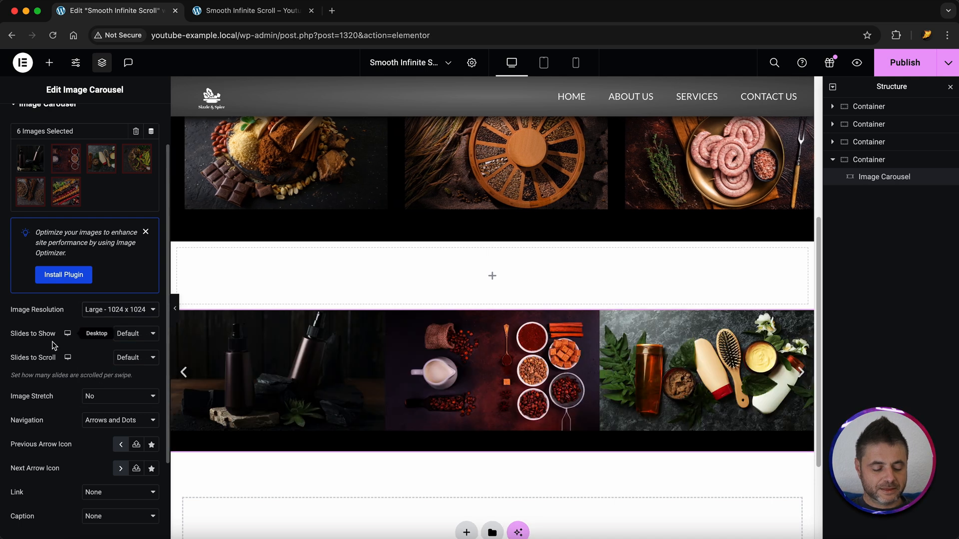
{"action": "left_click", "coordinate": [130, 333]}
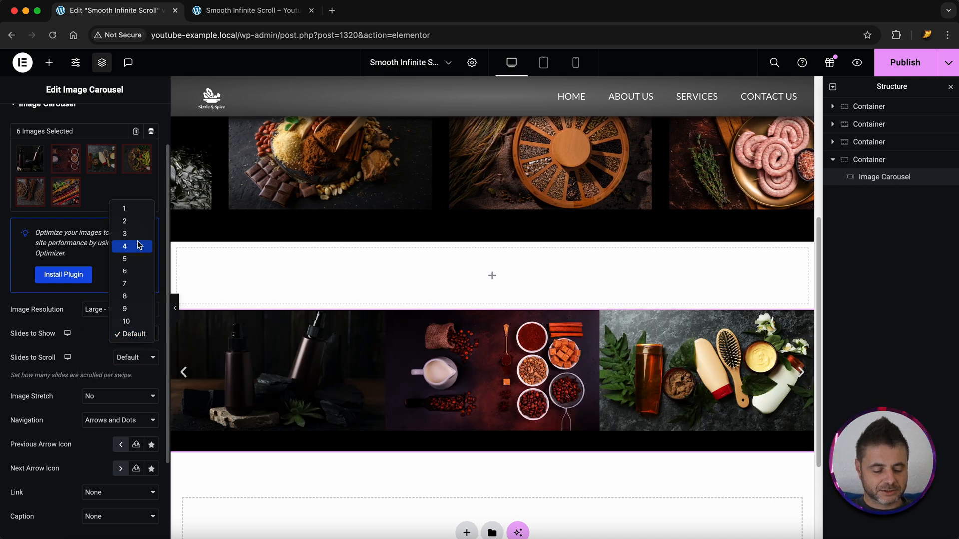
{"action": "left_click", "coordinate": [125, 233]}
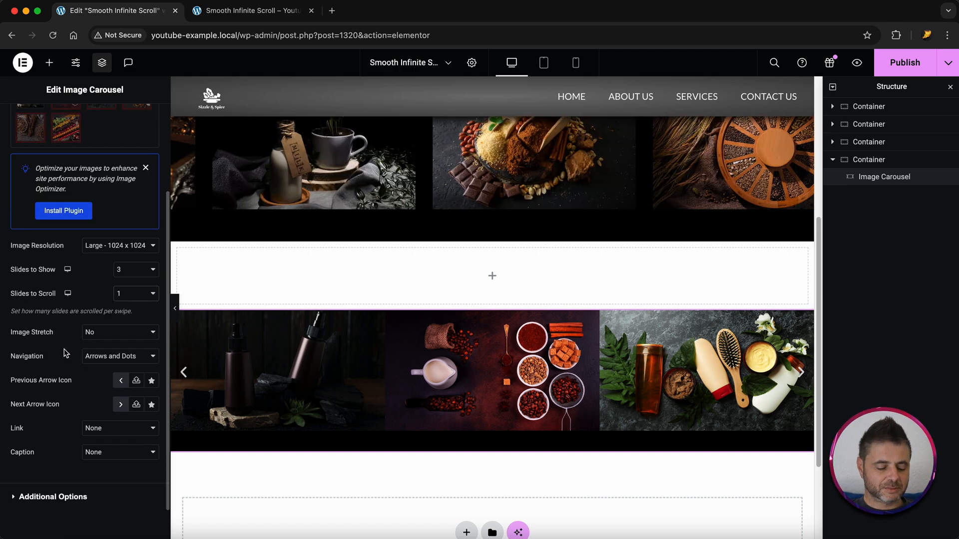
Step: Set carousel Navigation to None, hiding arrows and dots
{"action": "left_click", "coordinate": [119, 356]}
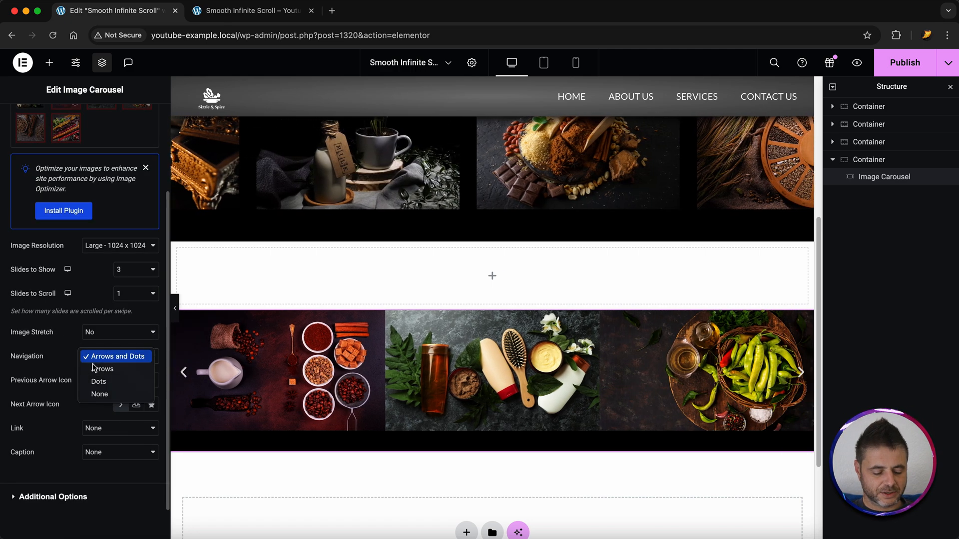
{"action": "left_click", "coordinate": [98, 393]}
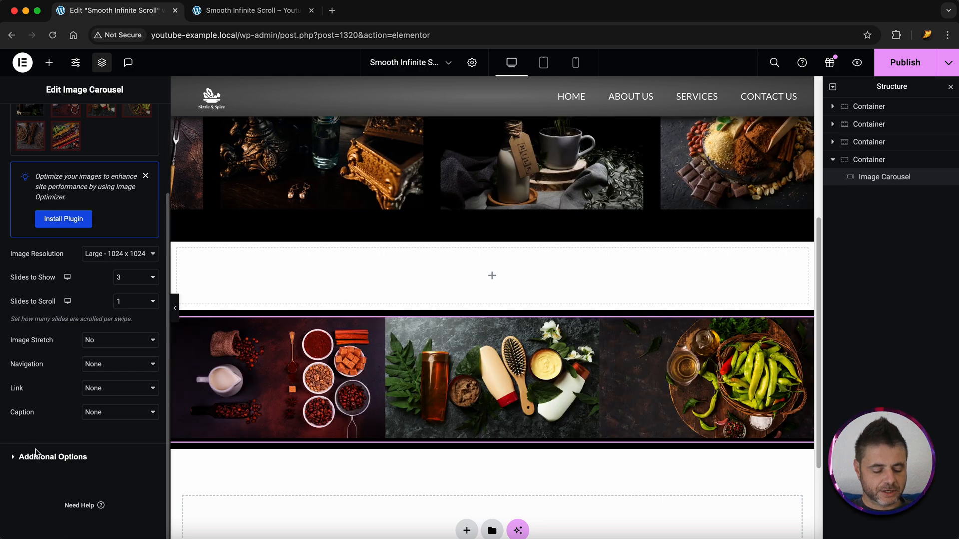
{"action": "left_click", "coordinate": [54, 456]}
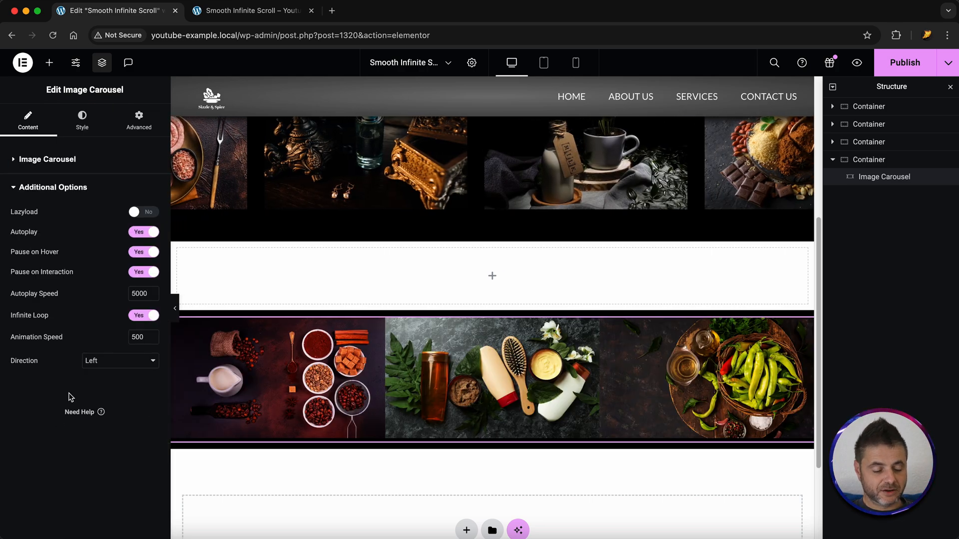
Step: Turn Lazyload on, Pause on Hover off, and set Autoplay Speed to 0
{"action": "left_click", "coordinate": [143, 212]}
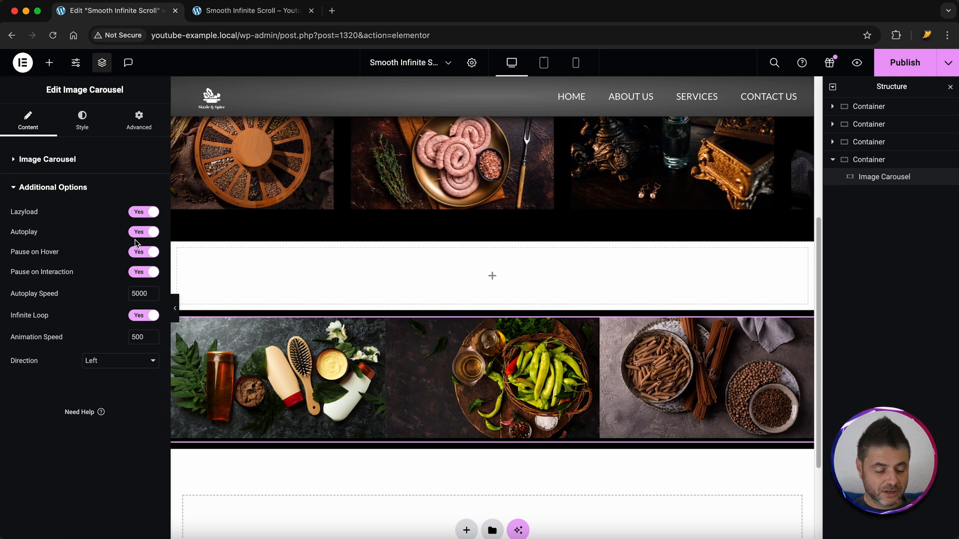
{"action": "left_click", "coordinate": [142, 251]}
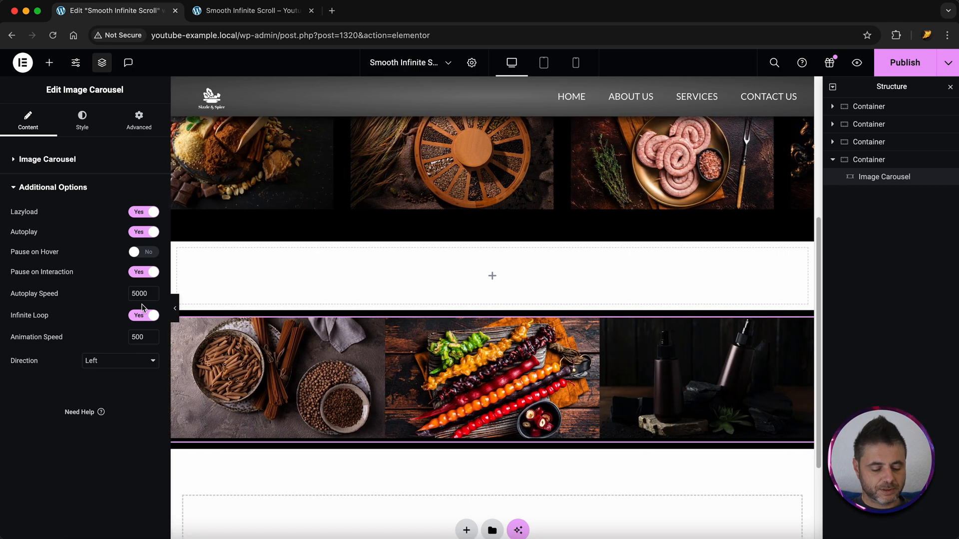
{"action": "left_click", "coordinate": [142, 294]}
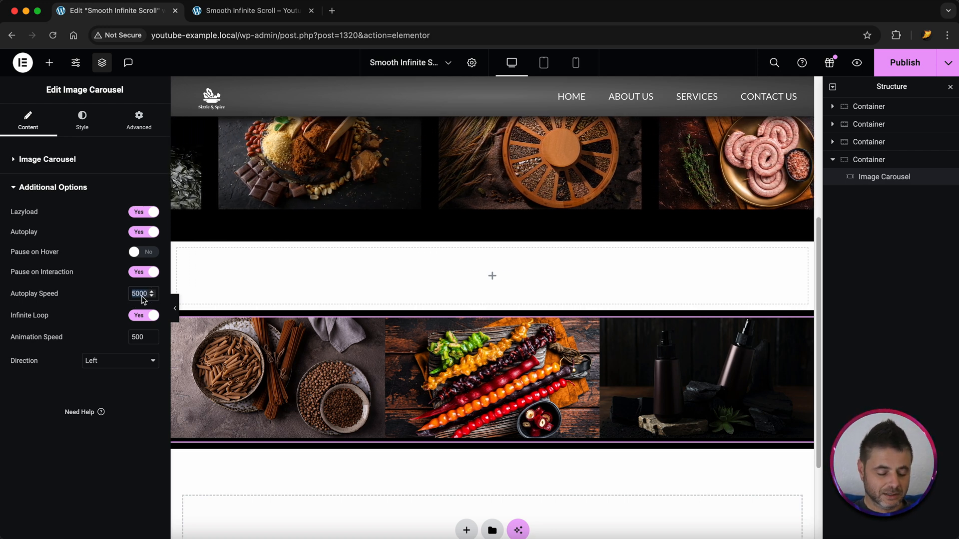
{"action": "type", "text": "0"}
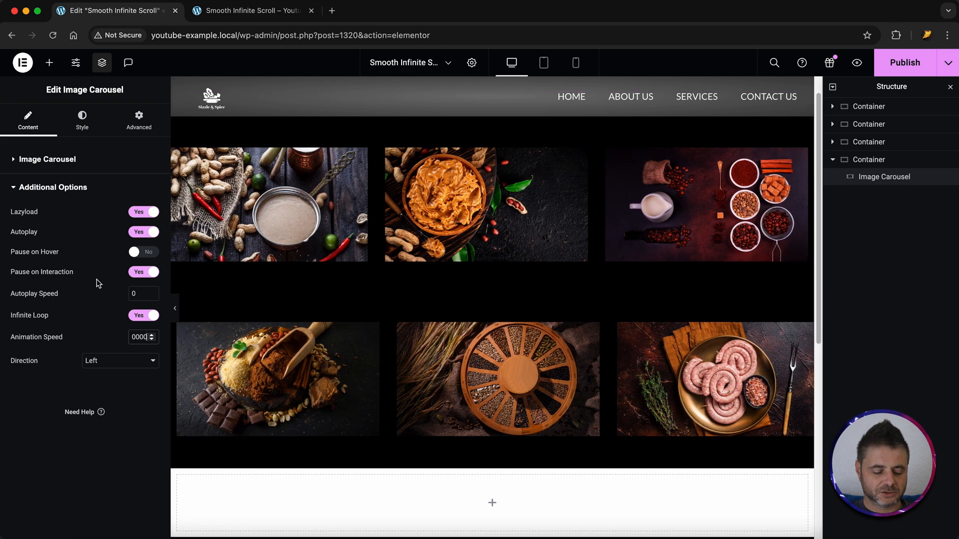
{"action": "scroll", "scroll_direction": "down", "scroll_amount": 3}
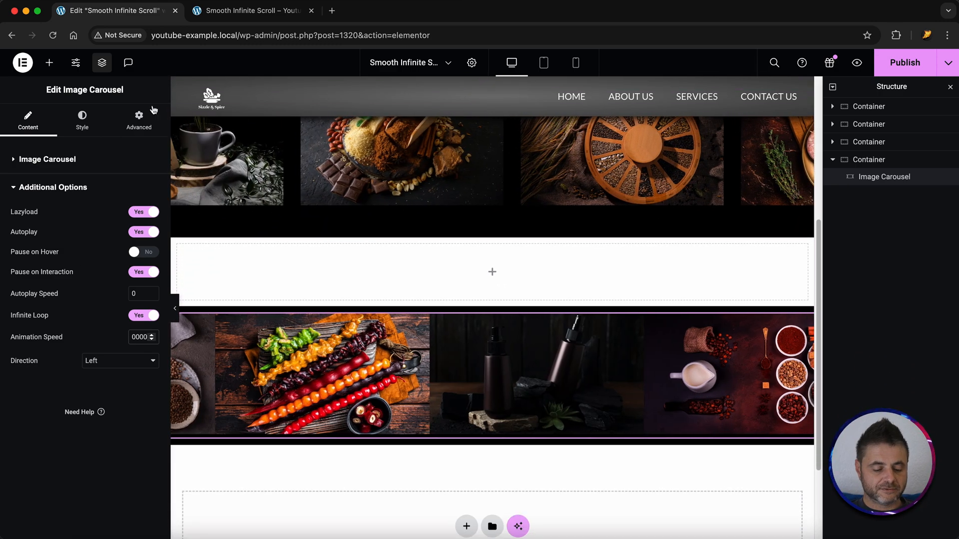
Step: Give the carousel 50 px top and bottom padding
{"action": "left_click", "coordinate": [139, 116]}
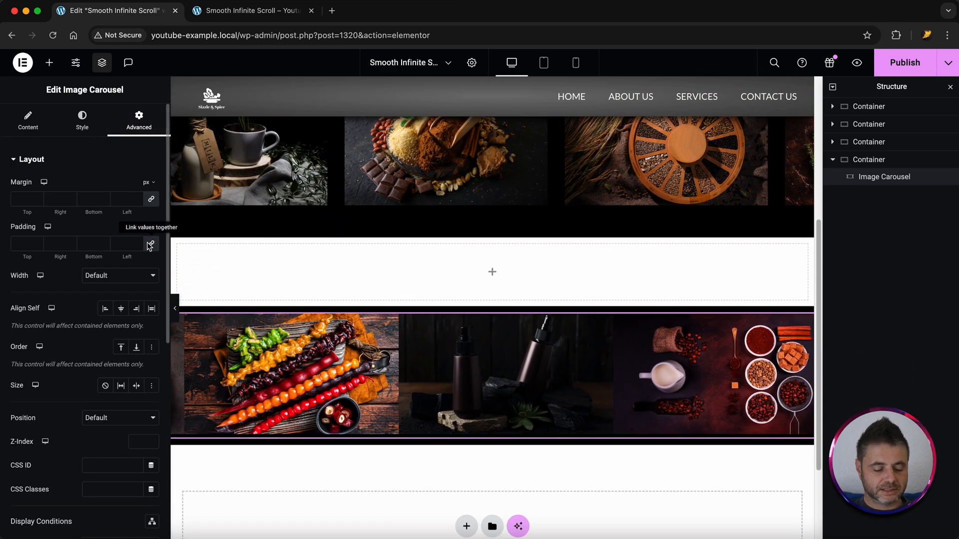
{"action": "left_click", "coordinate": [151, 243]}
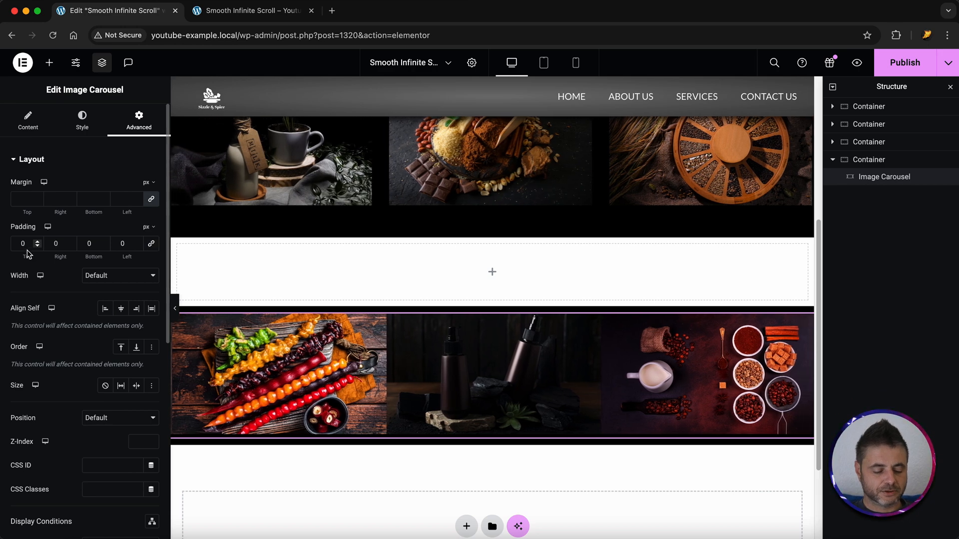
{"action": "type", "text": "50"}
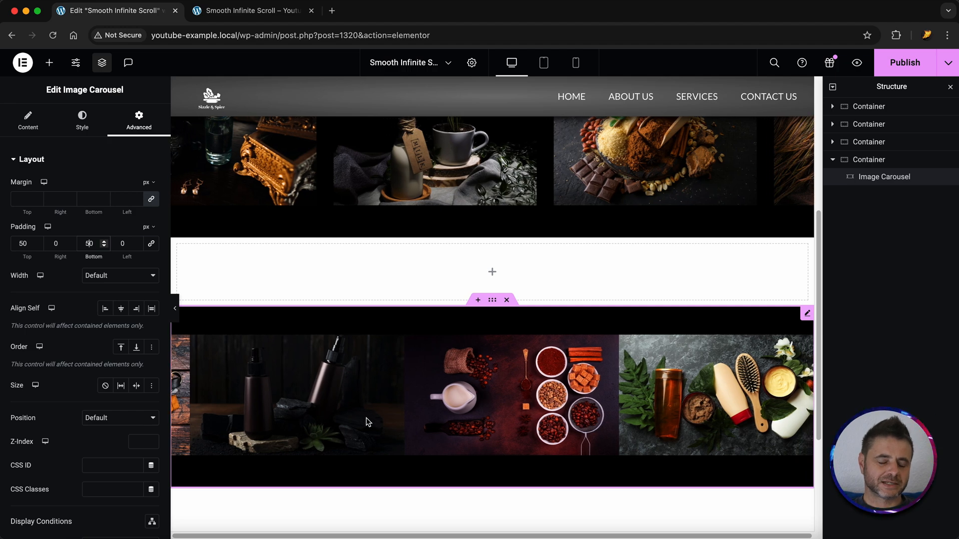
Step: Set custom 30 px spacing between images and 10 px border radius on all corners
{"action": "left_click", "coordinate": [81, 119]}
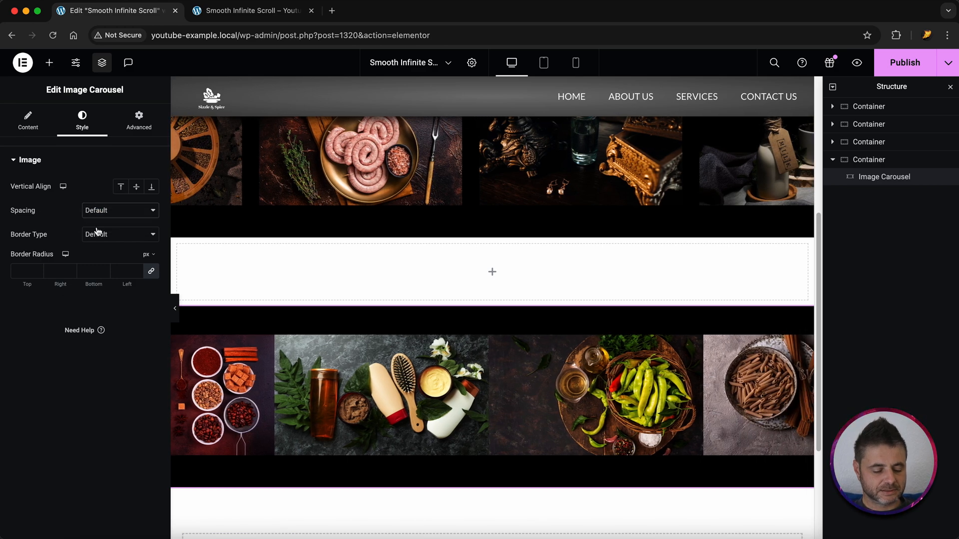
{"action": "left_click", "coordinate": [119, 211]}
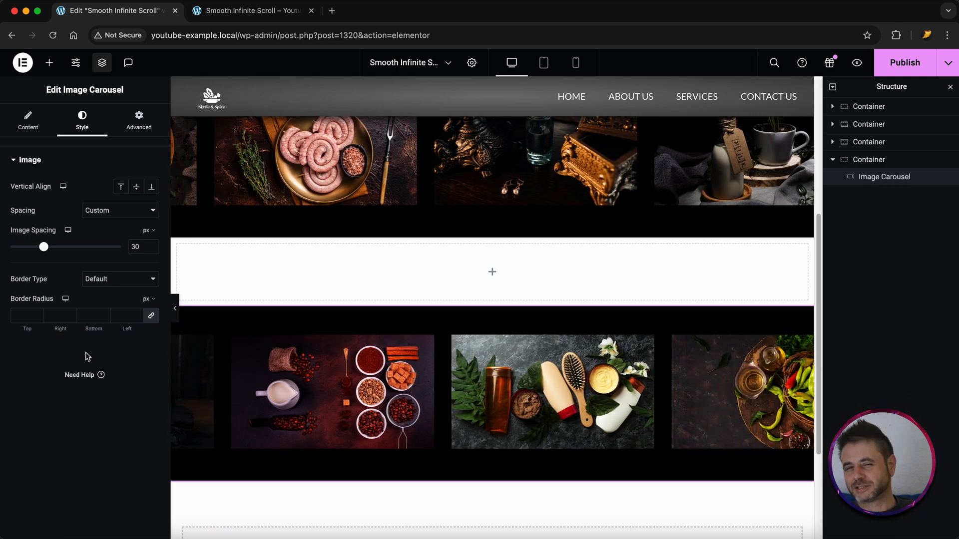
{"action": "left_click", "coordinate": [23, 316]}
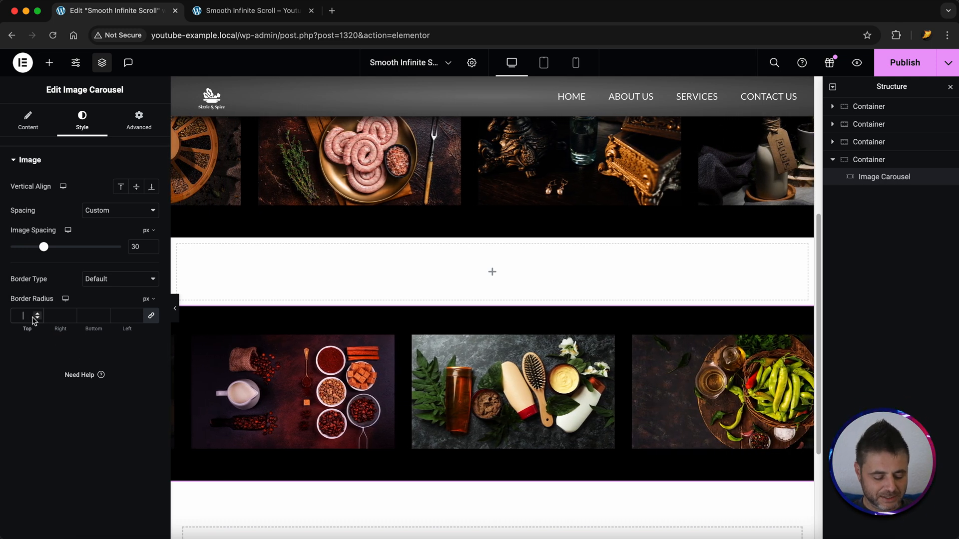
{"action": "type", "text": "10"}
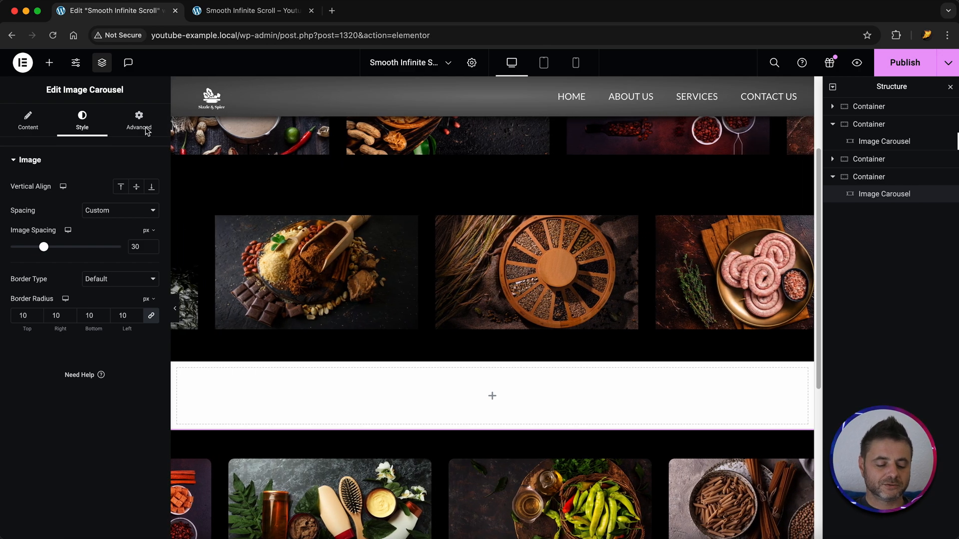
Step: Add custom CSS forcing linear transition timing on .swiper-wrapper, then preview the page
{"action": "left_click", "coordinate": [138, 119]}
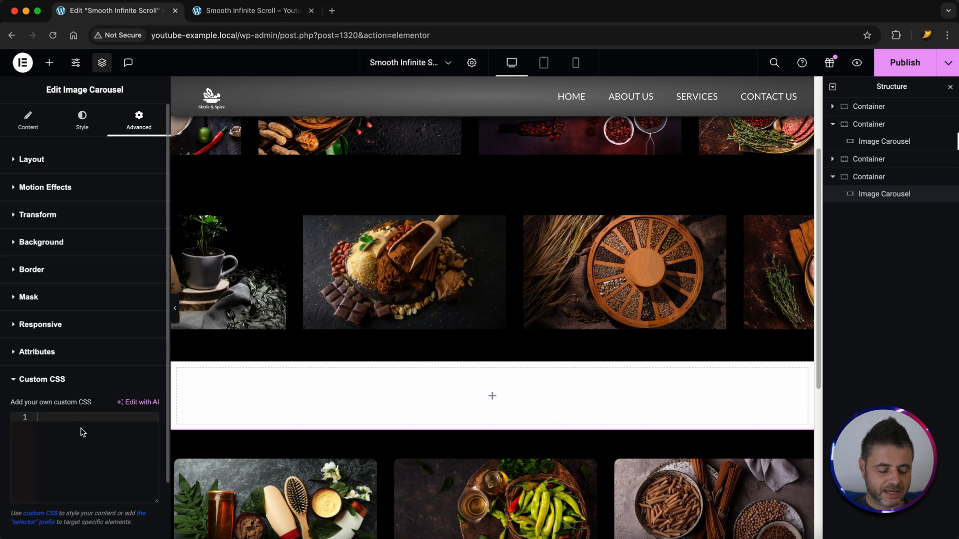
{"action": "type", "text": "selector .swiper-wrapper { -webkit-transition-timing-function: linear !important; -moz-transition-timing-function: linear !important; -o-transition-timing-function: linear !important; transition-timing-function: linear !important; }"}
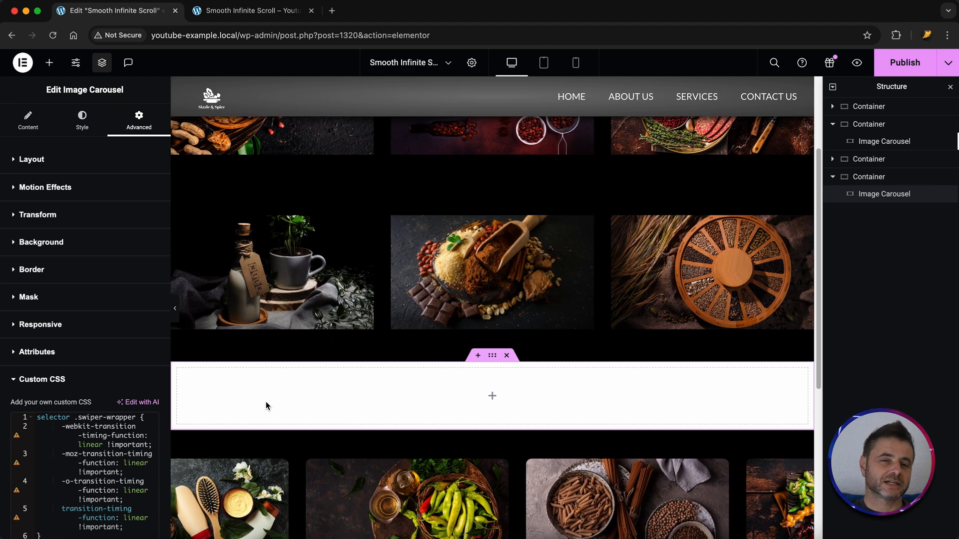
{"action": "scroll", "scroll_direction": "down", "scroll_amount": 3}
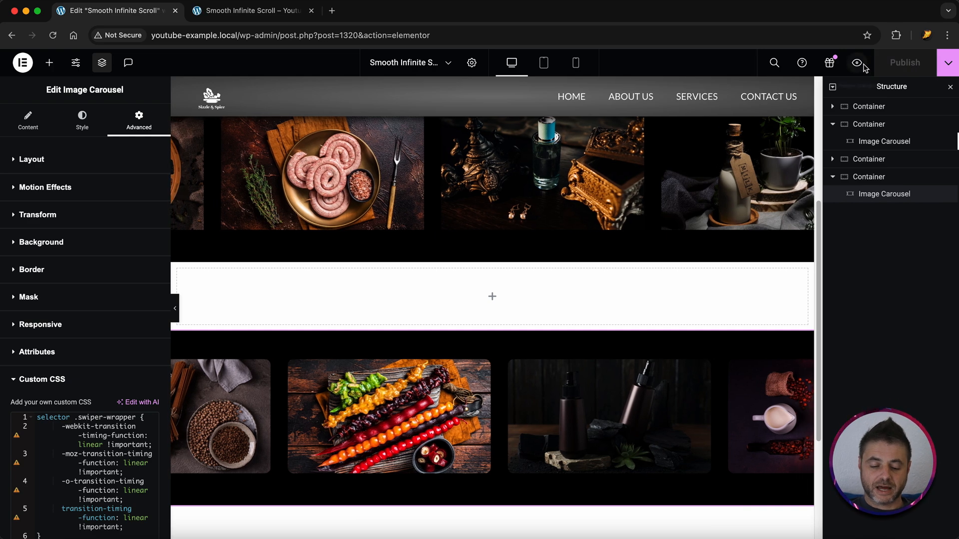
{"action": "left_click", "coordinate": [251, 10]}
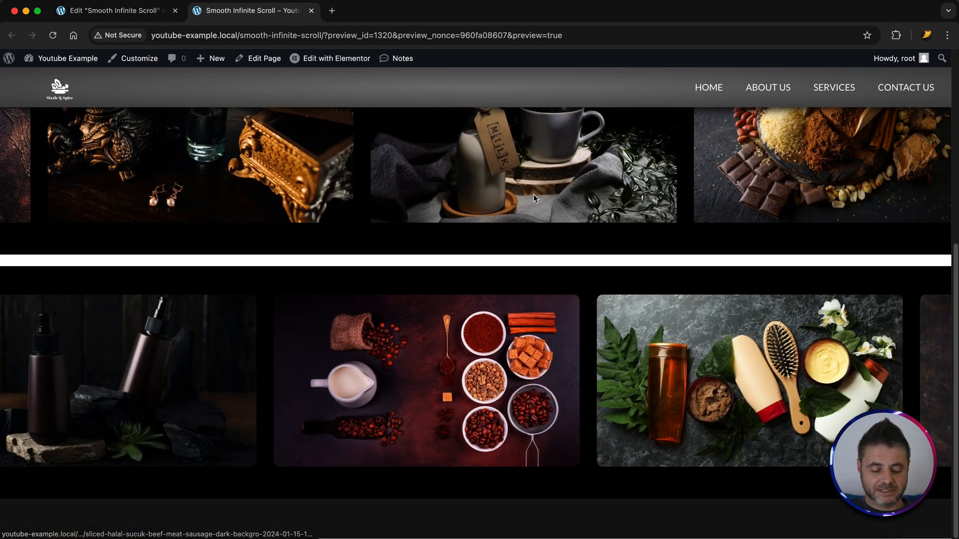